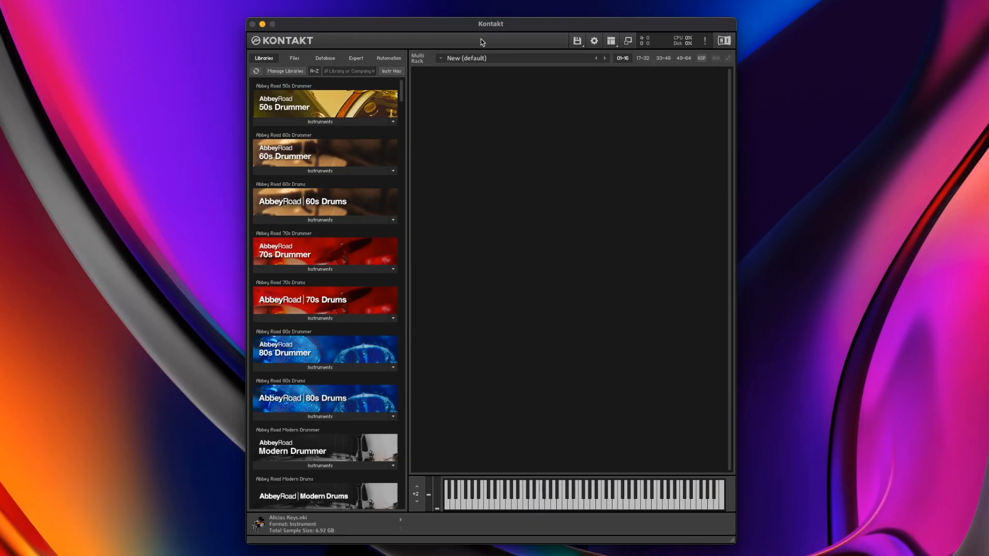
pyautogui.moveTo(290, 427)
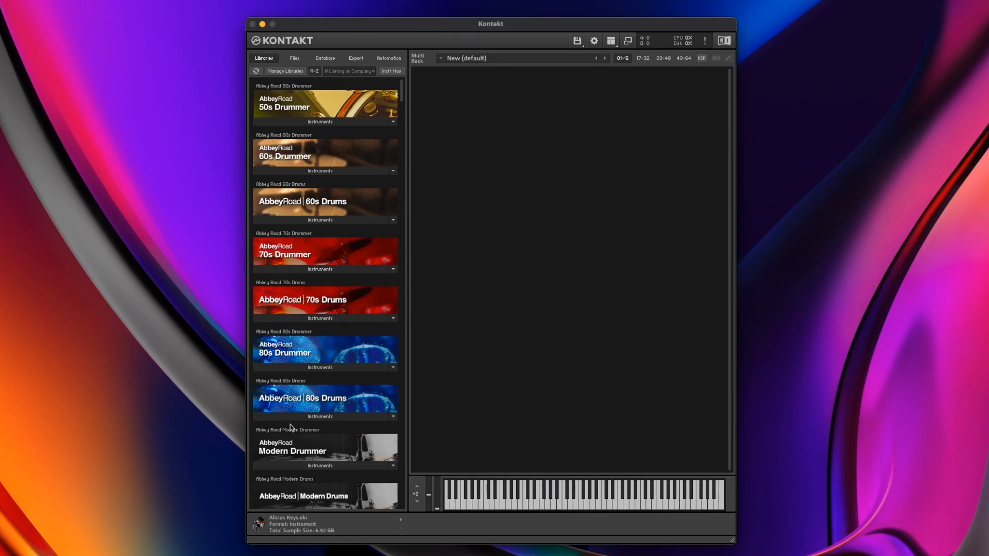
pyautogui.moveTo(520, 168)
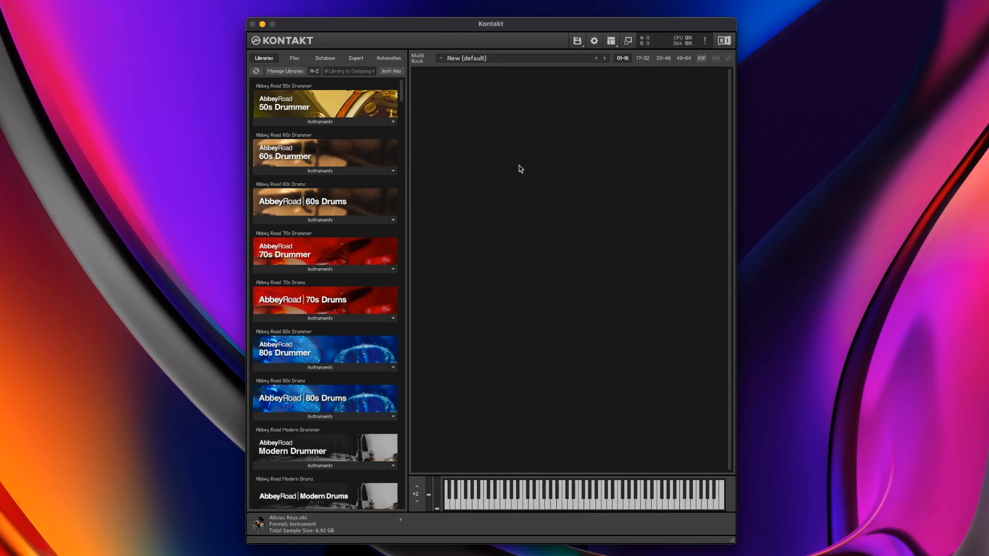